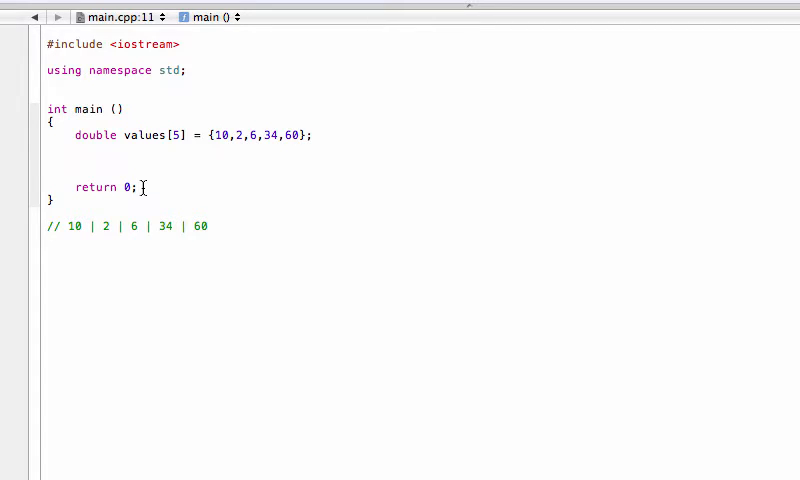
pyautogui.moveTo(158, 152)
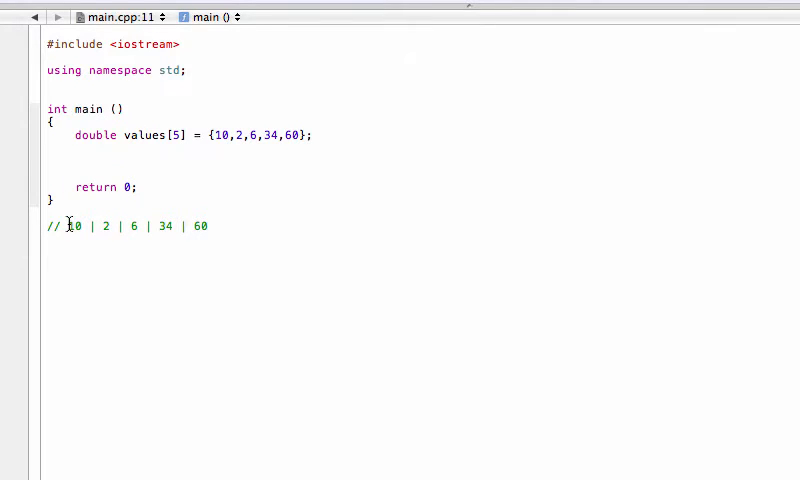
# In main, write a for loop with int i = 0; i < 5; i++ holding an if statement.
pyautogui.moveTo(66, 226); pyautogui.dragTo(186, 226)
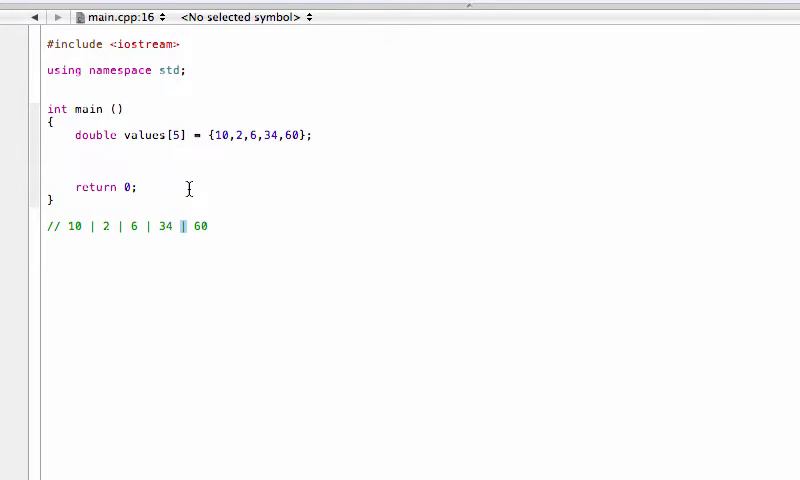
pyautogui.click(135, 168)
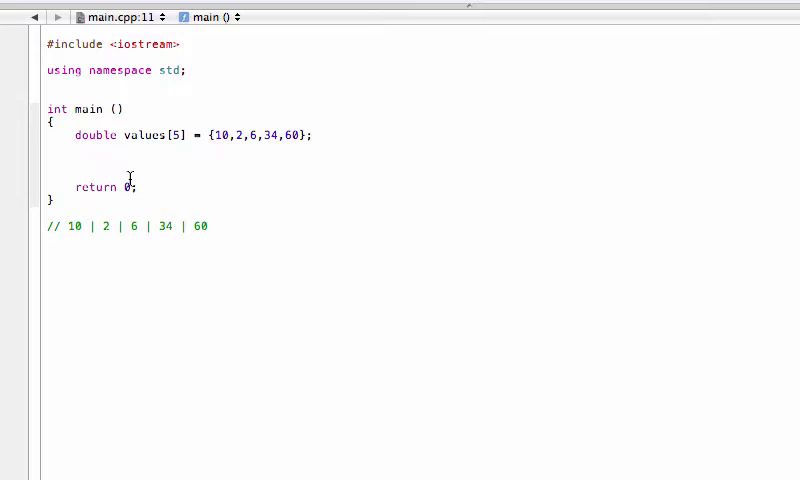
pyautogui.click(75, 161)
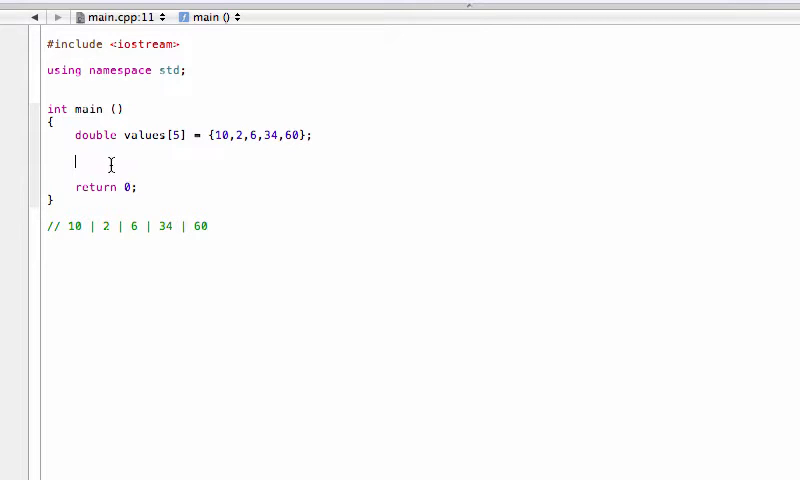
pyautogui.write('i')
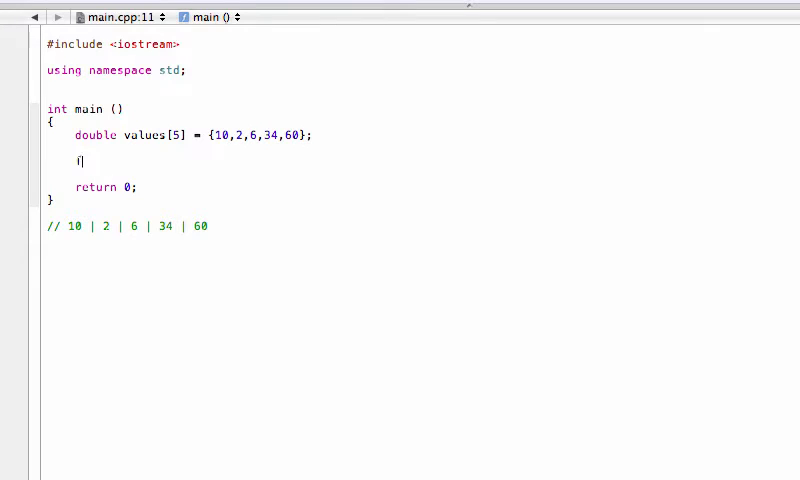
pyautogui.write('for')
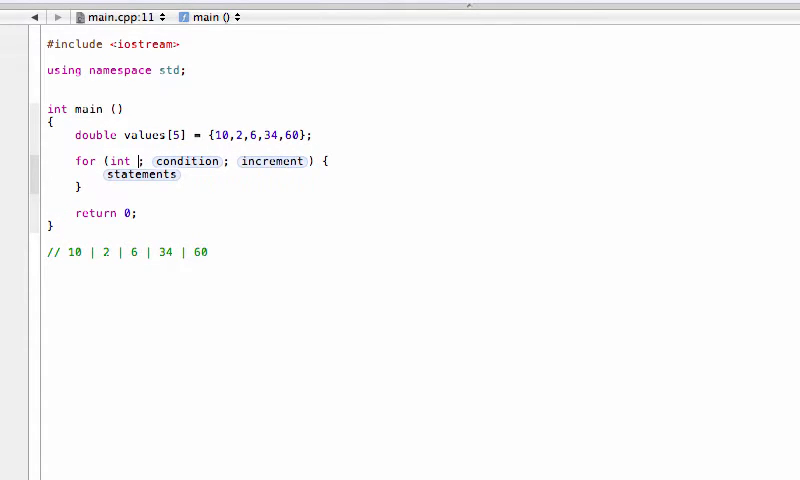
pyautogui.write('i = 0')
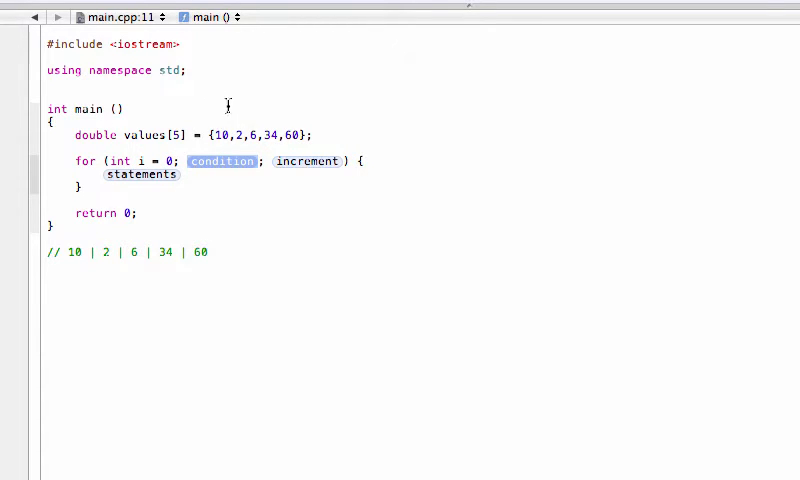
pyautogui.moveTo(269, 108)
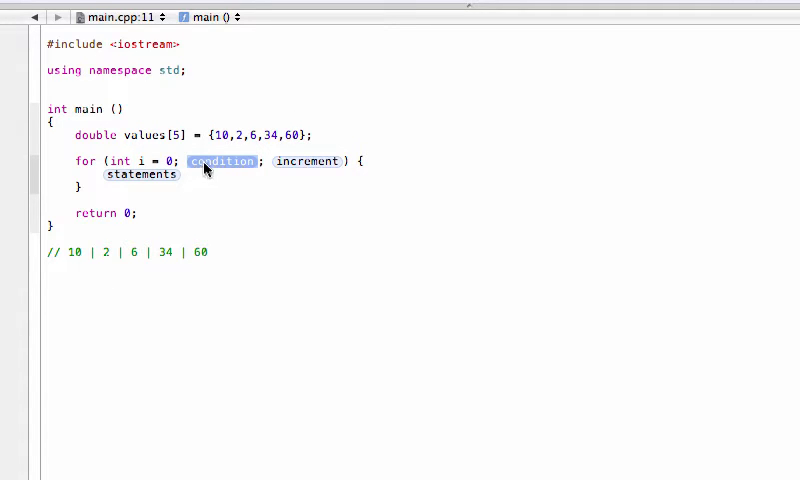
pyautogui.write('i;')
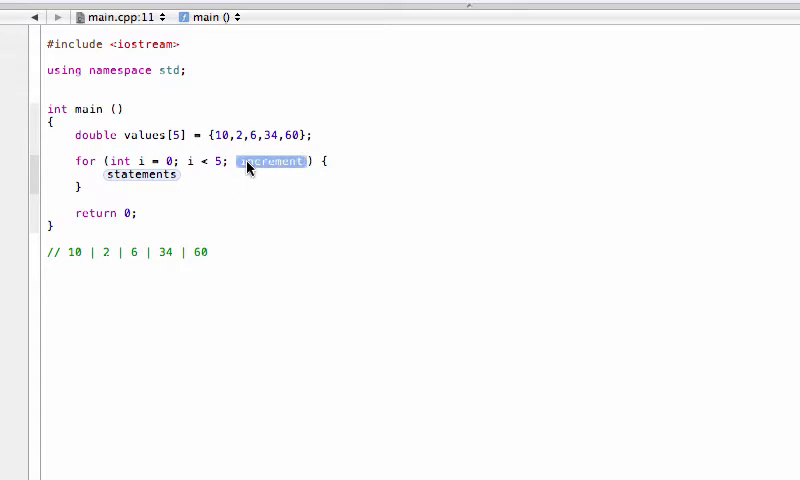
pyautogui.write('i++')
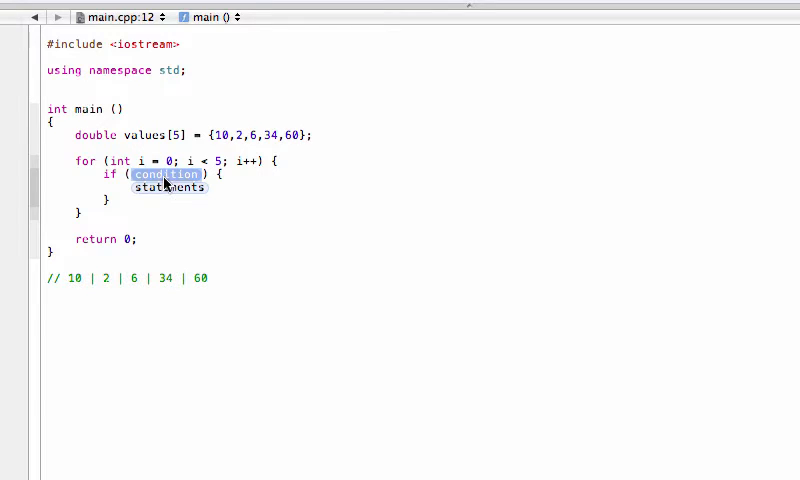
# Set the if condition to i > 0 and print " | " with cout inside it.
pyautogui.write('i <')
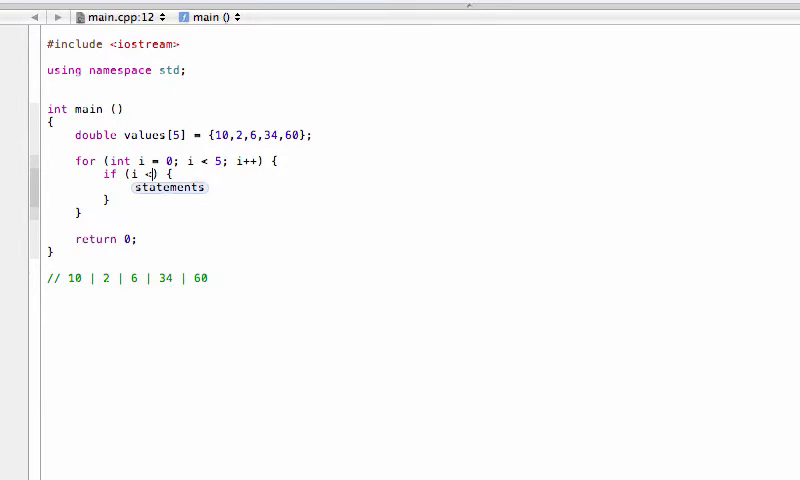
pyautogui.write('0')
pyautogui.click(422, 187)
pyautogui.write('cout <<')
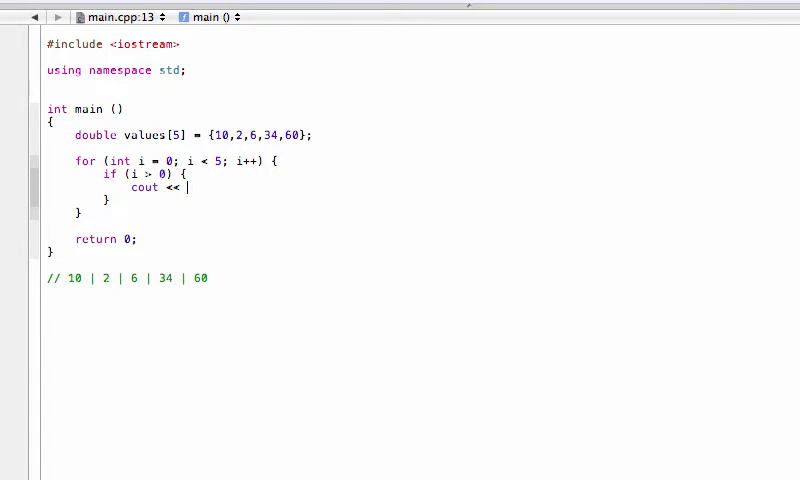
pyautogui.write('"')
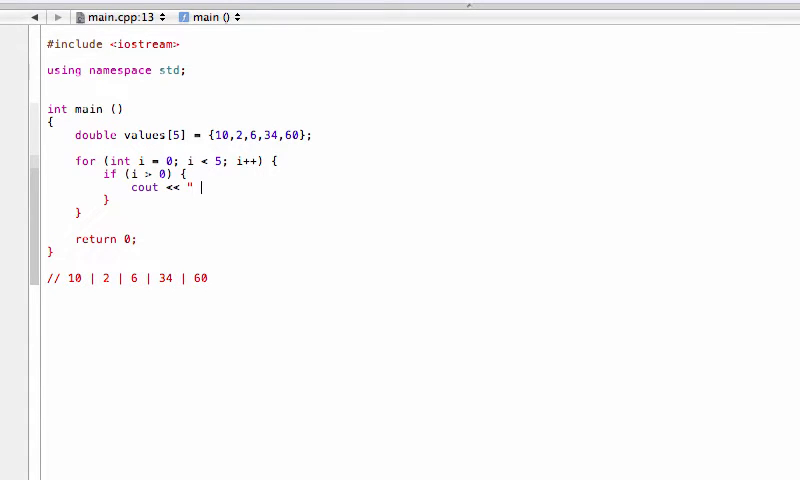
pyautogui.write('| ";')
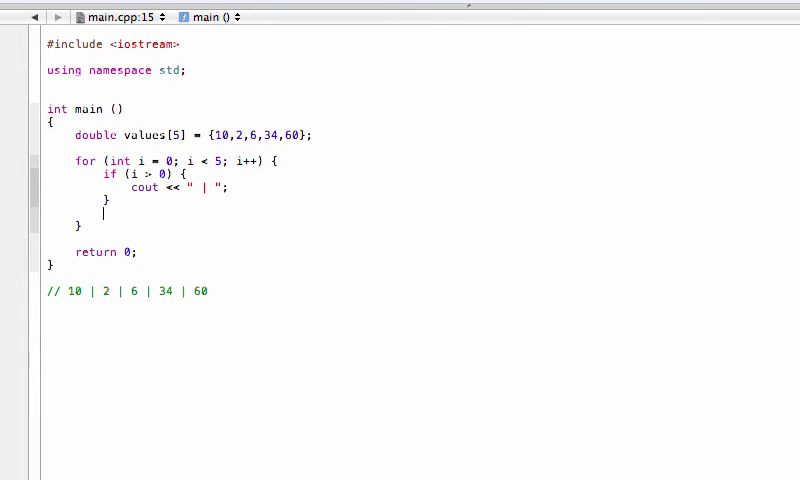
# Add cout << values[i]; below the if block and run to bring up the save prompt.
pyautogui.write('cout <<')
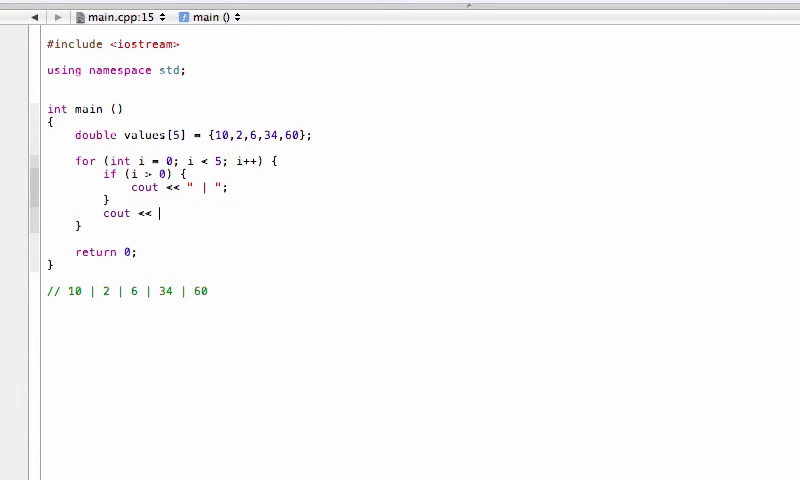
pyautogui.write('valu')
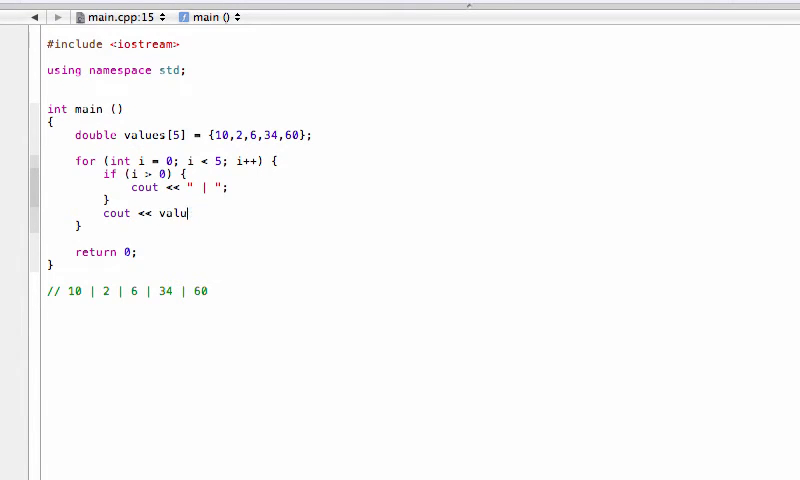
pyautogui.write('e []')
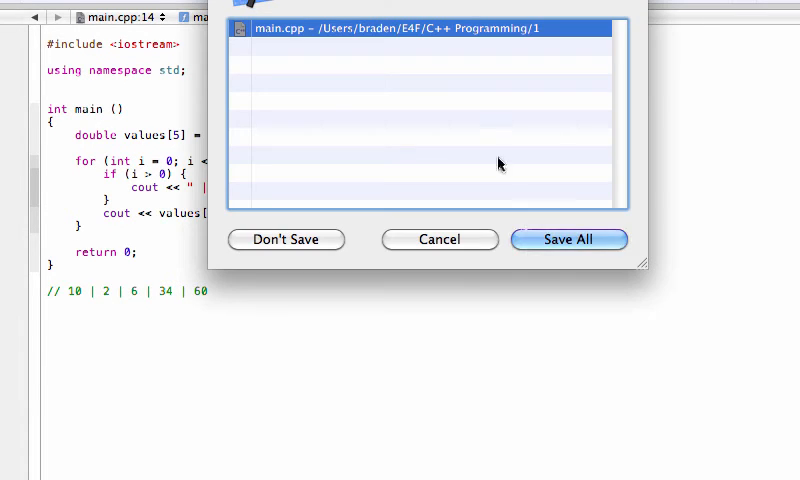
# Save main.cpp and run it, getting 10 | 2 | 6 | 34 | 60, then return to Xcode.
pyautogui.click(568, 239)
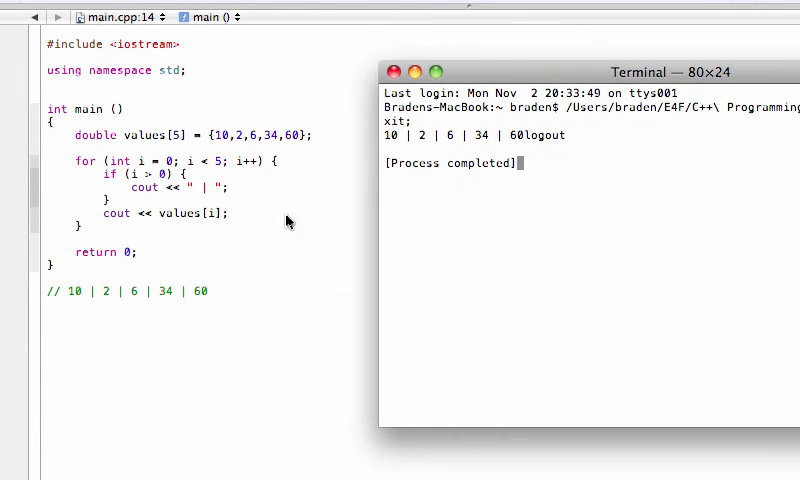
pyautogui.doubleClick(543, 135)
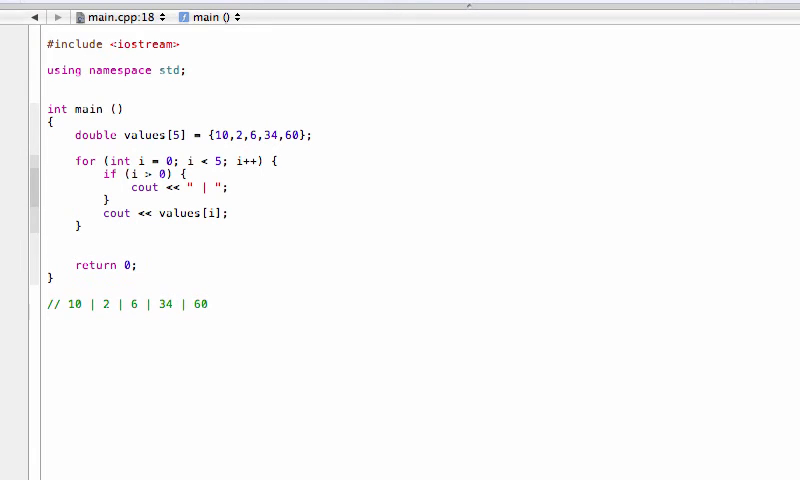
pyautogui.write('cout << endl;')
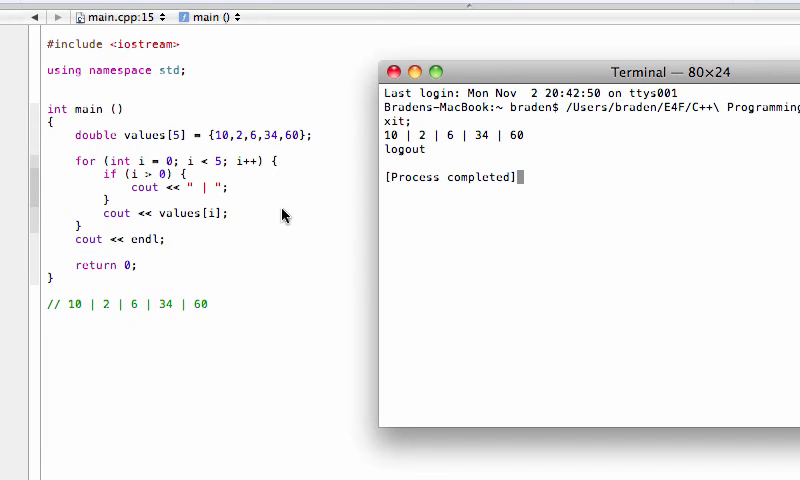
pyautogui.moveTo(137, 186)
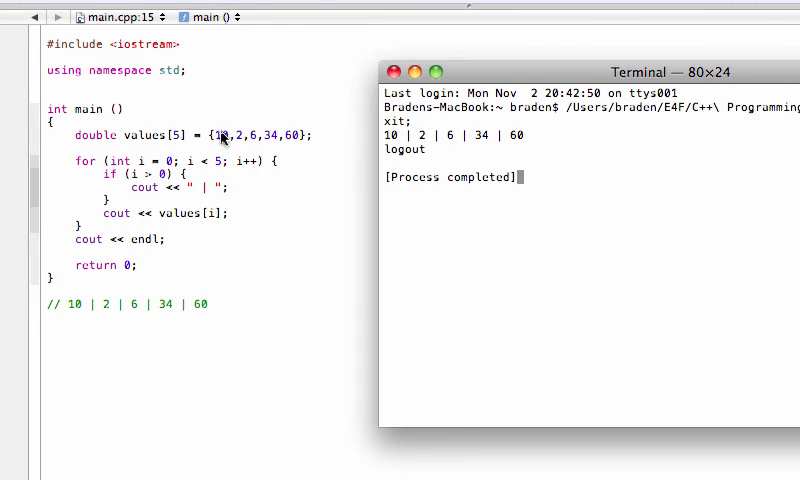
pyautogui.moveTo(208, 219)
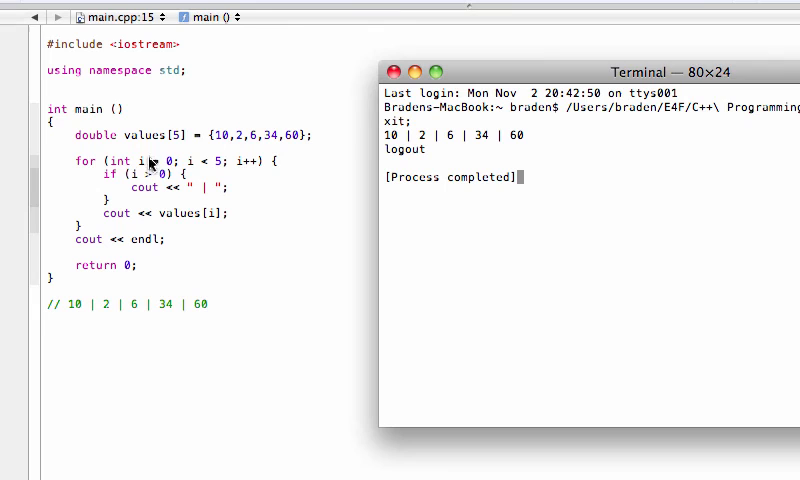
pyautogui.moveTo(135, 175)
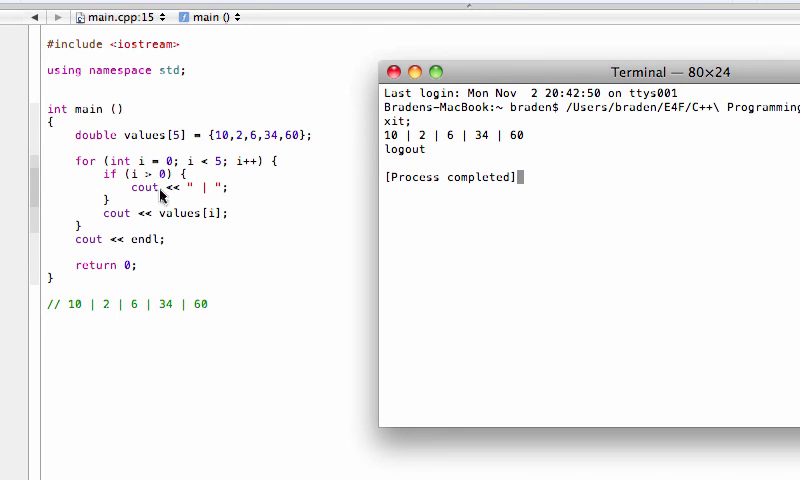
pyautogui.moveTo(257, 188)
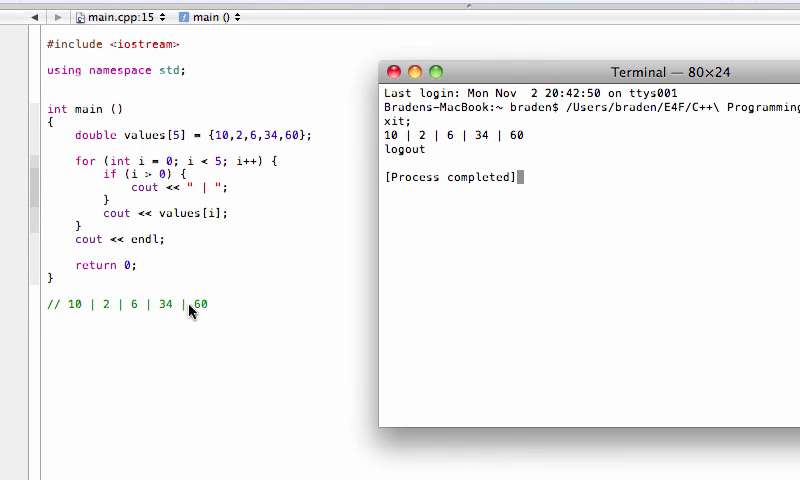
pyautogui.moveTo(190, 240)
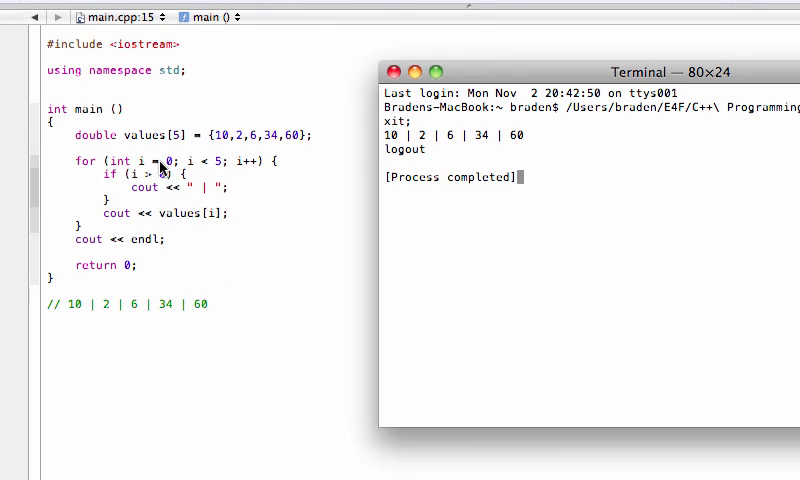
pyautogui.moveTo(258, 158)
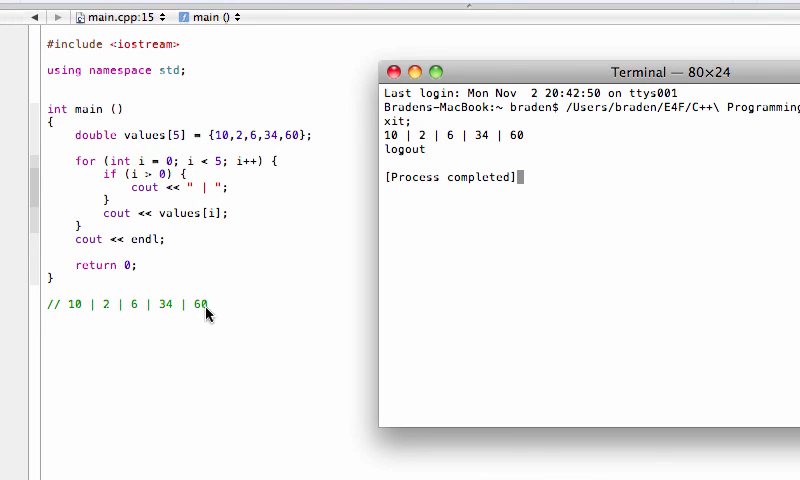
pyautogui.moveTo(135, 204)
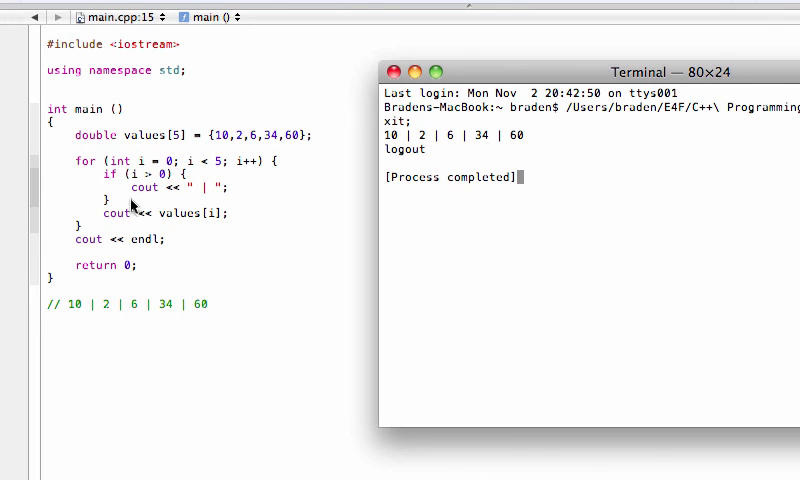
pyautogui.moveTo(508, 78)
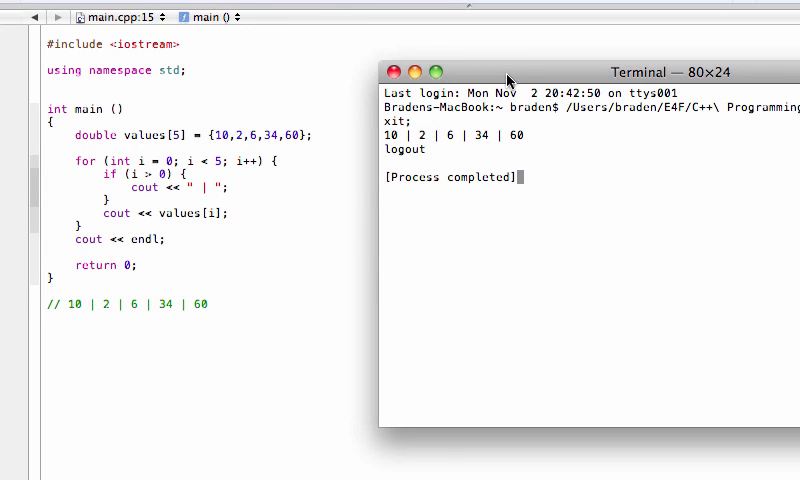